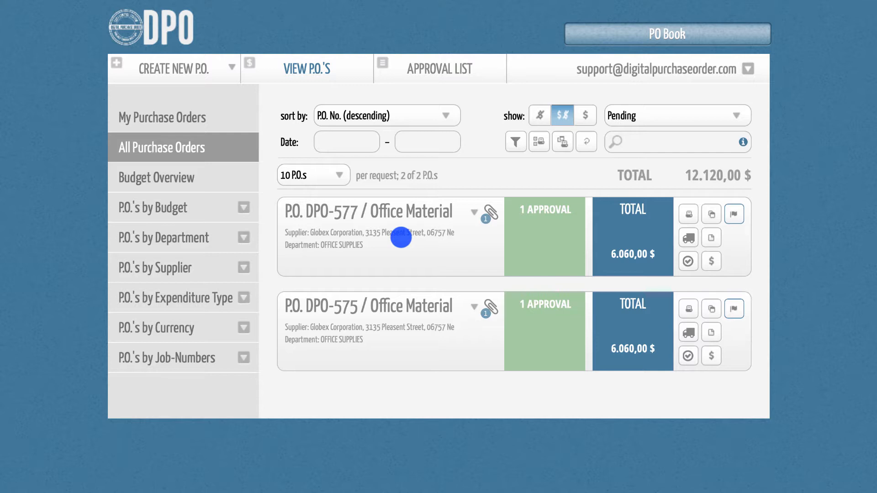
# Reach Administration > Users from the account menu and start inviting a new user
pyautogui.click(749, 68)
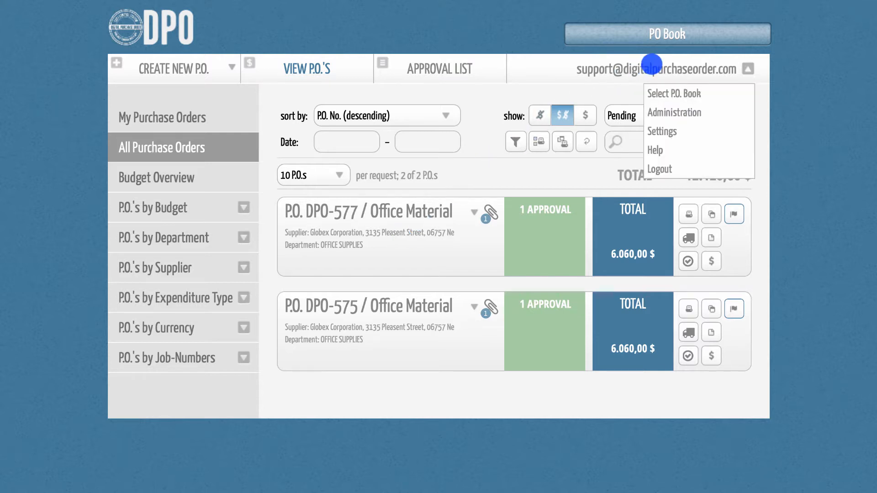
pyautogui.click(674, 112)
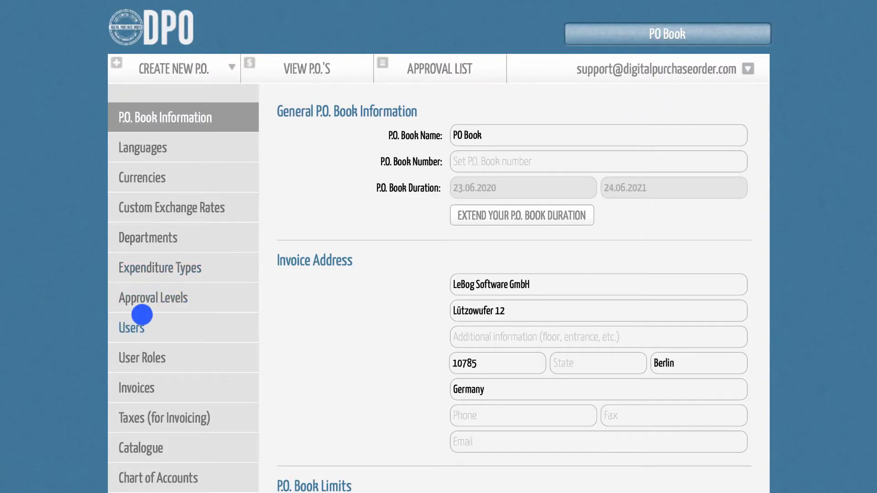
pyautogui.click(130, 328)
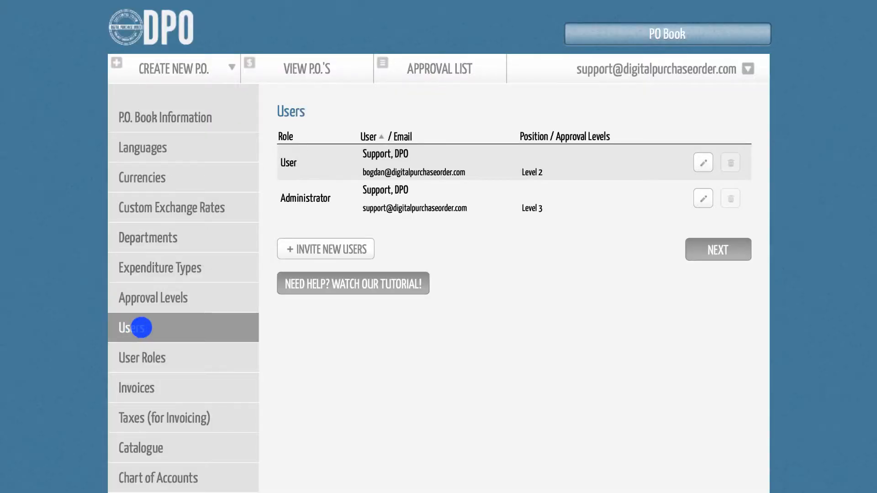
pyautogui.click(325, 249)
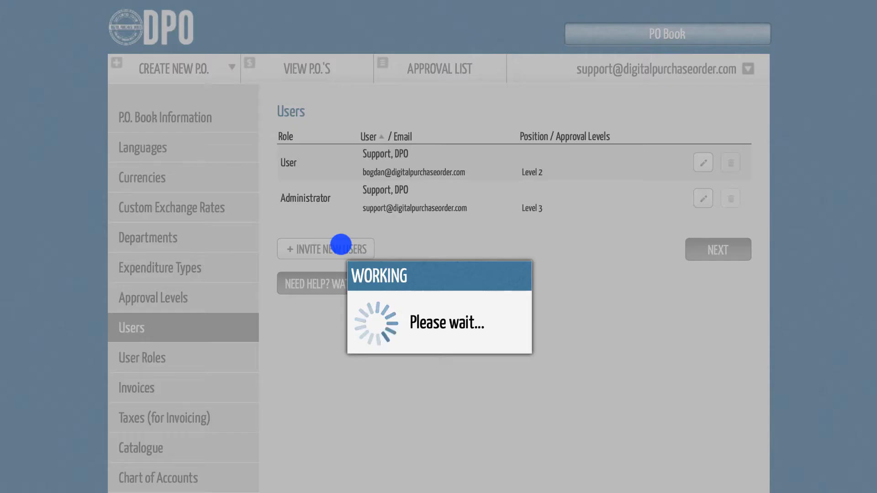
pyautogui.click(325, 248)
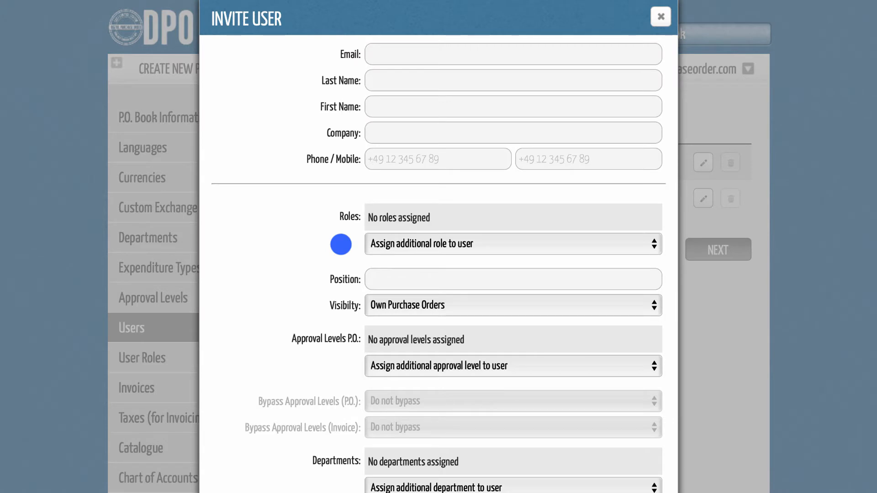
pyautogui.write('name@digitalpurchaseorder.com')
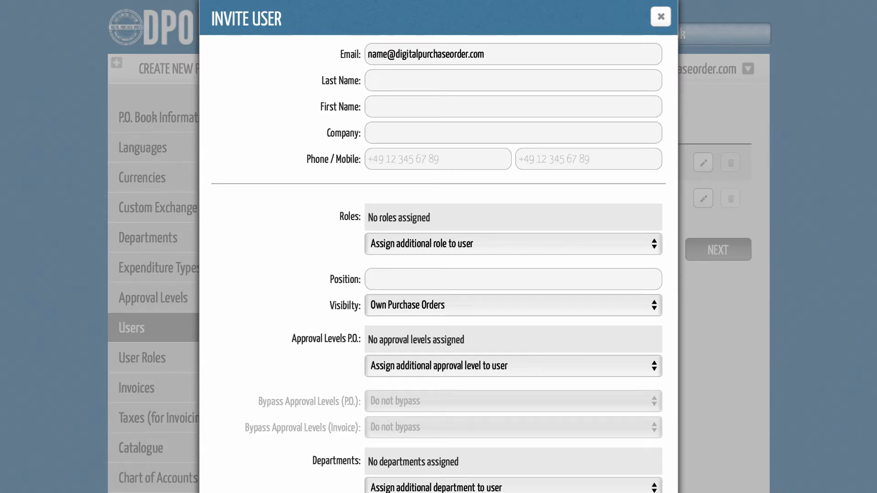
pyautogui.write('Tim')
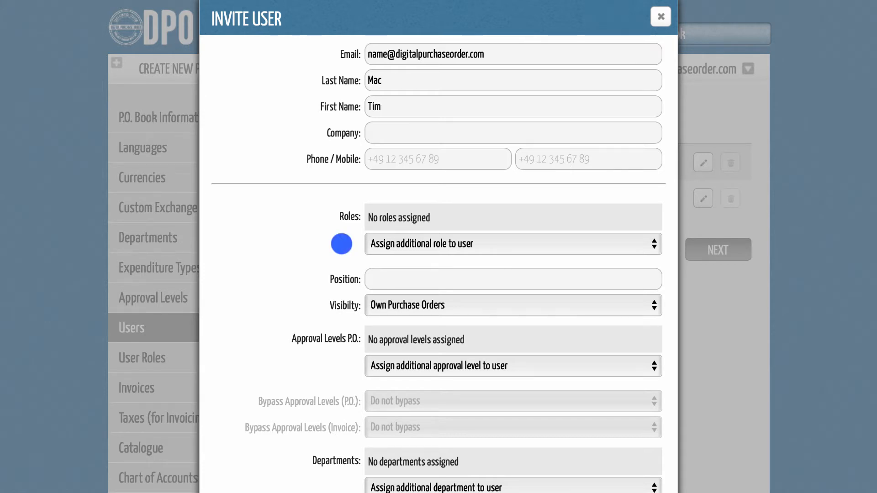
pyautogui.scroll(-3)
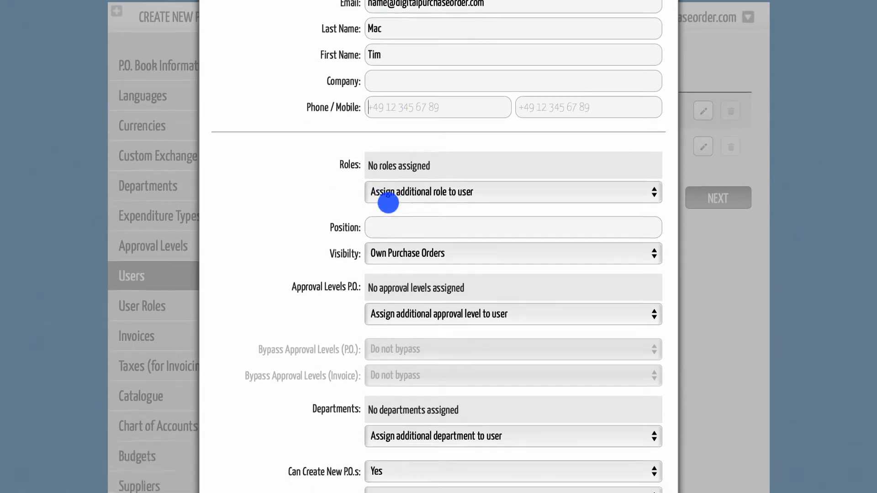
pyautogui.scroll(-3)
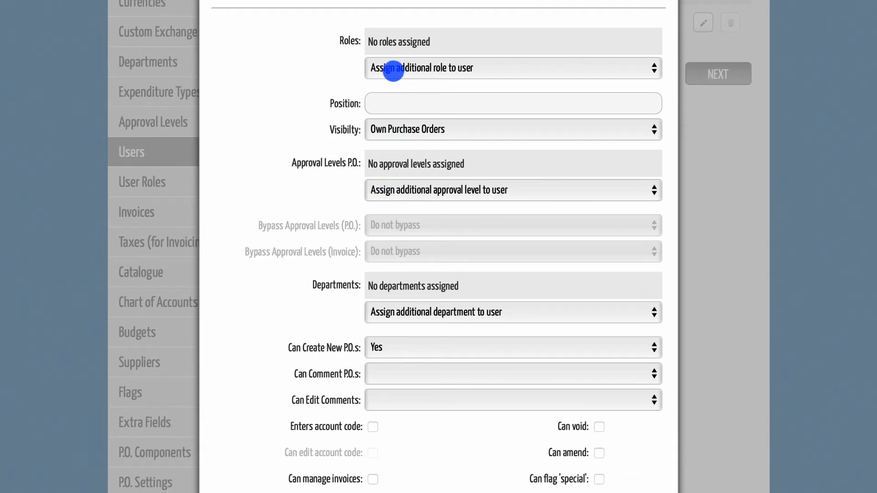
# Make the user an Administrator, Finance Director, with visibility limited to own departments' P.O.s
pyautogui.click(510, 68)
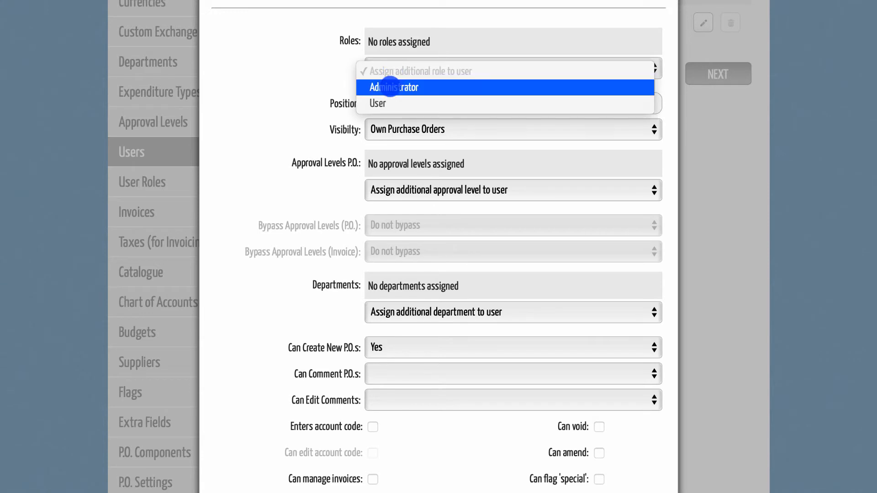
pyautogui.moveTo(377, 104)
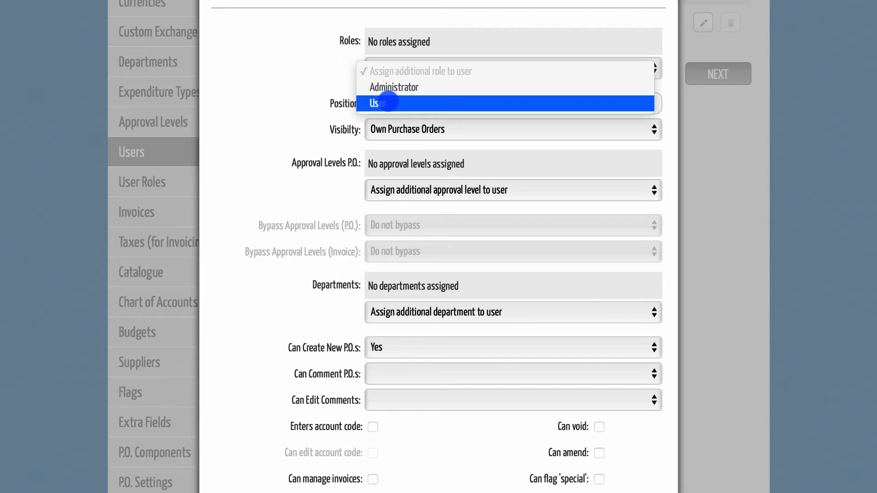
pyautogui.moveTo(393, 87)
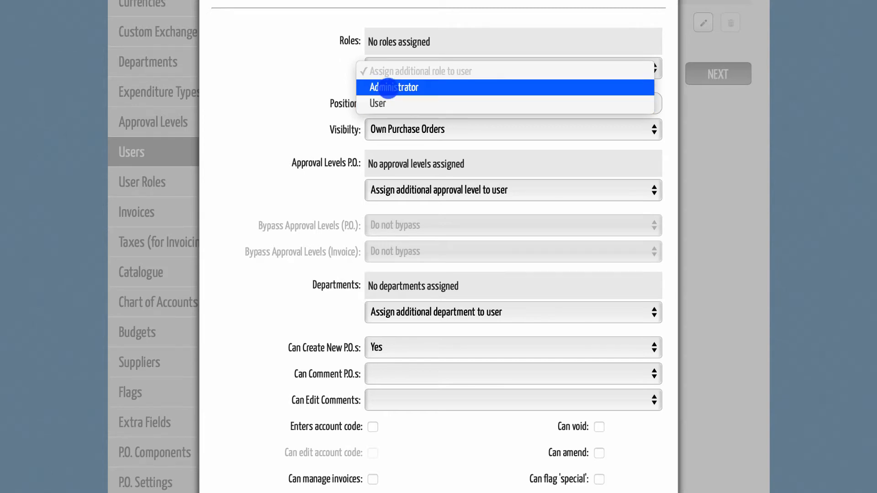
pyautogui.click(393, 87)
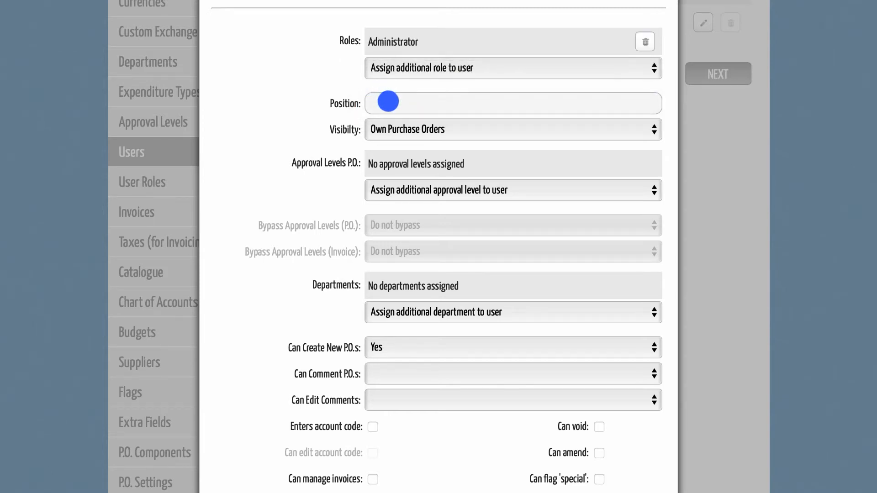
pyautogui.write('Finance Director')
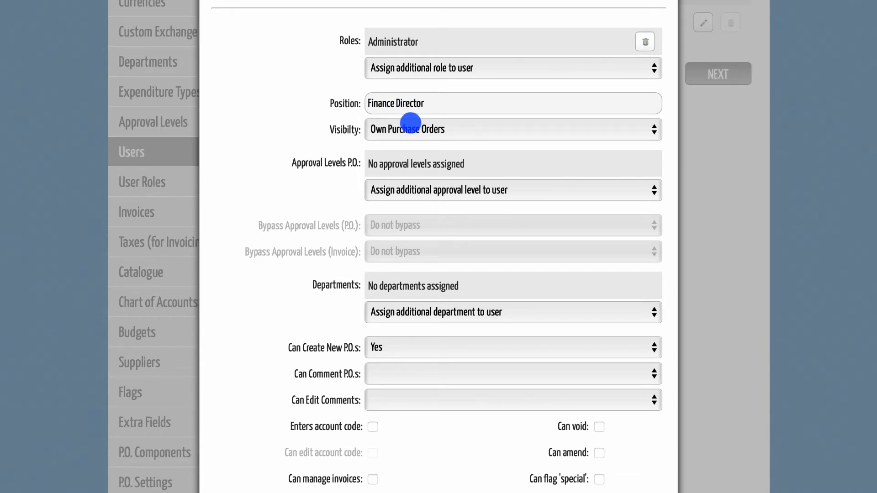
pyautogui.click(511, 128)
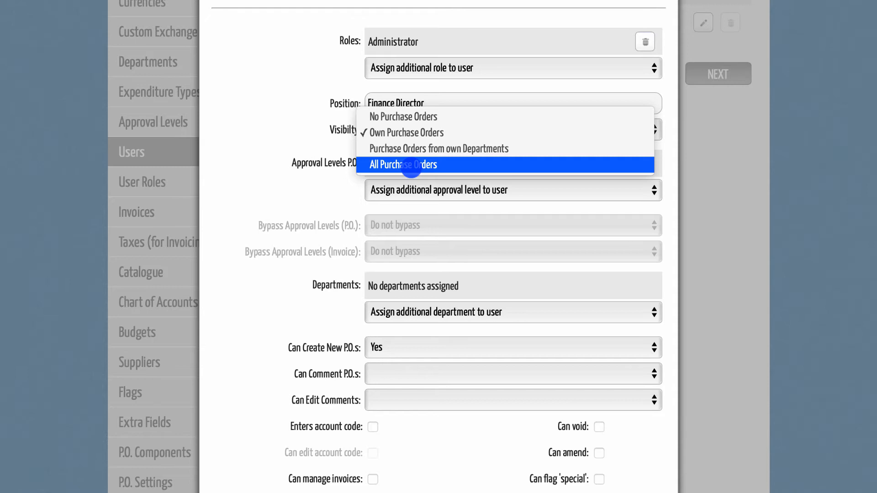
pyautogui.click(440, 148)
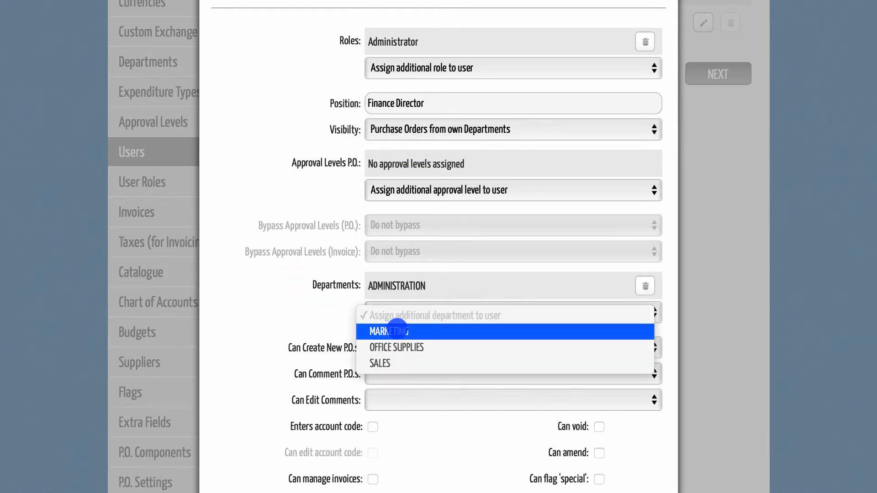
# Add the MARKETING department, set approval Level 2 and allow commenting on all purchase orders
pyautogui.click(388, 331)
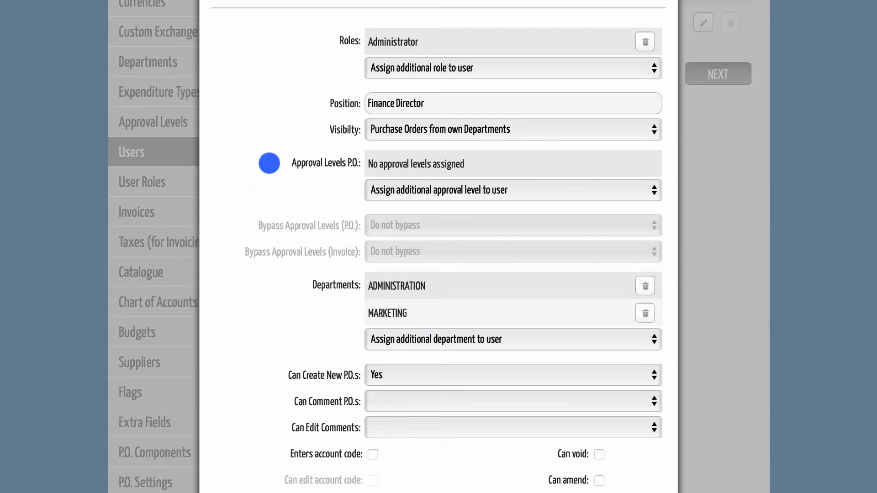
pyautogui.click(513, 190)
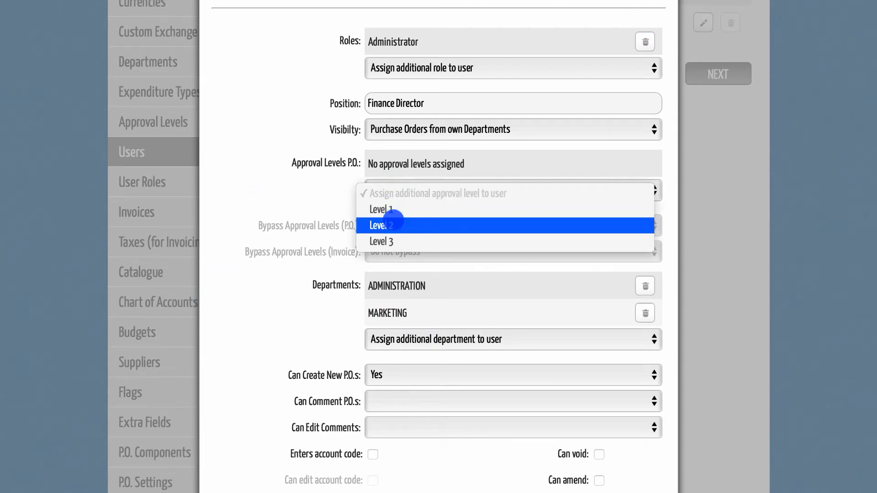
pyautogui.click(381, 225)
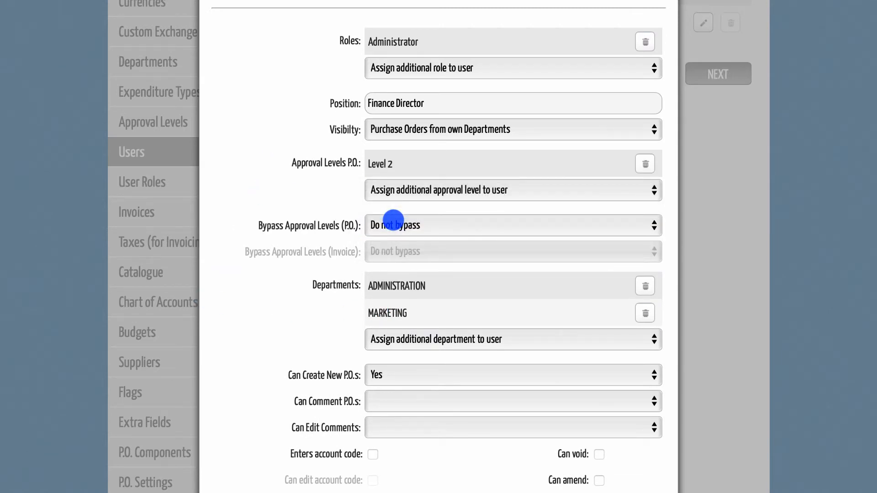
pyautogui.moveTo(394, 374)
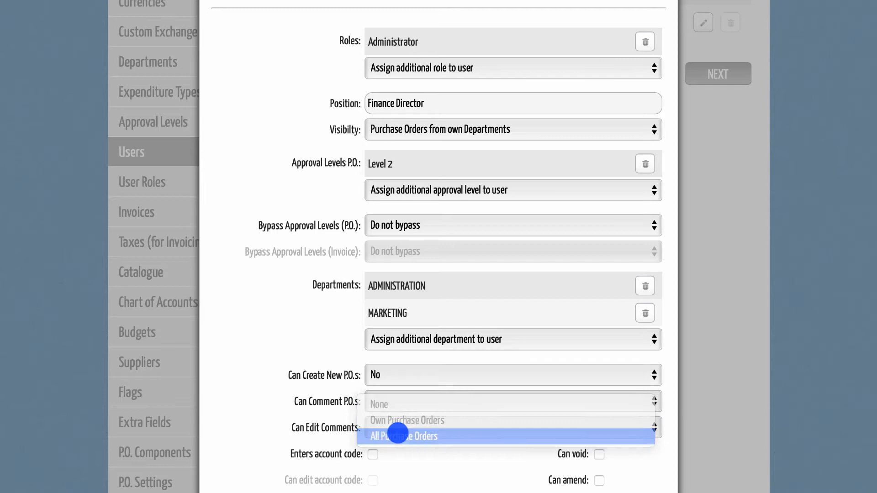
pyautogui.click(403, 436)
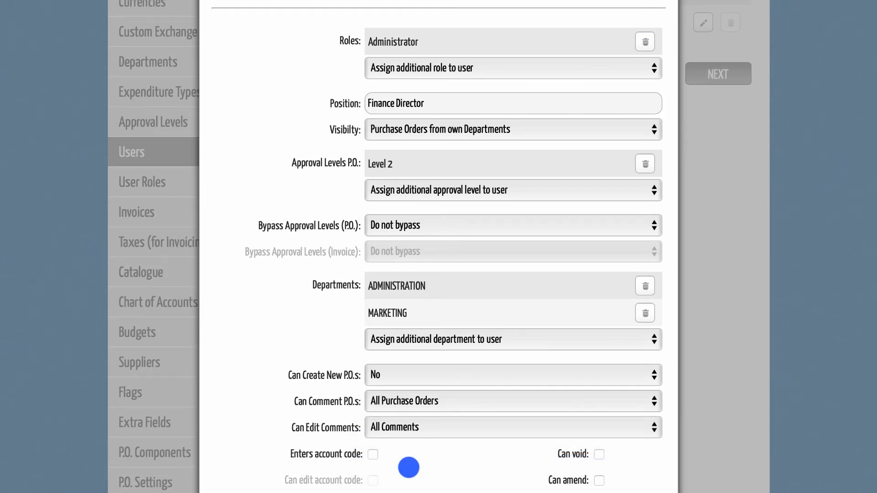
# Let the user enter and edit account codes, keeping Can Create New P.O.s at No
pyautogui.scroll(-3)
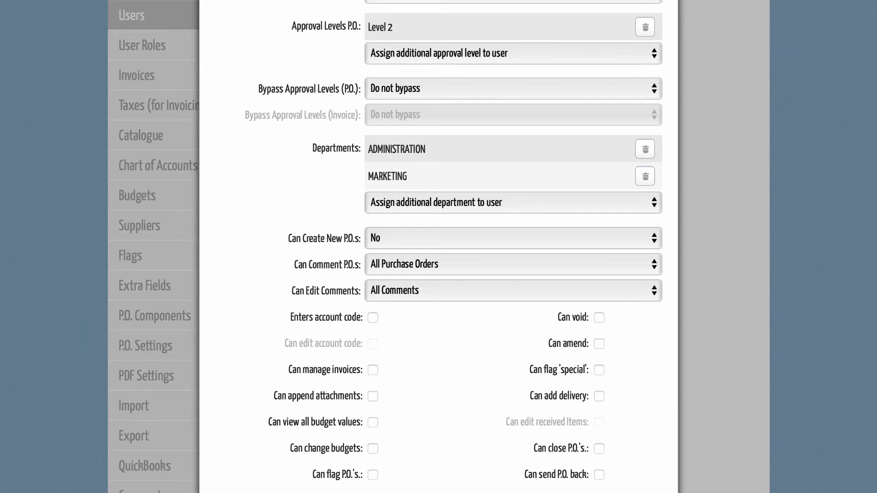
pyautogui.click(373, 317)
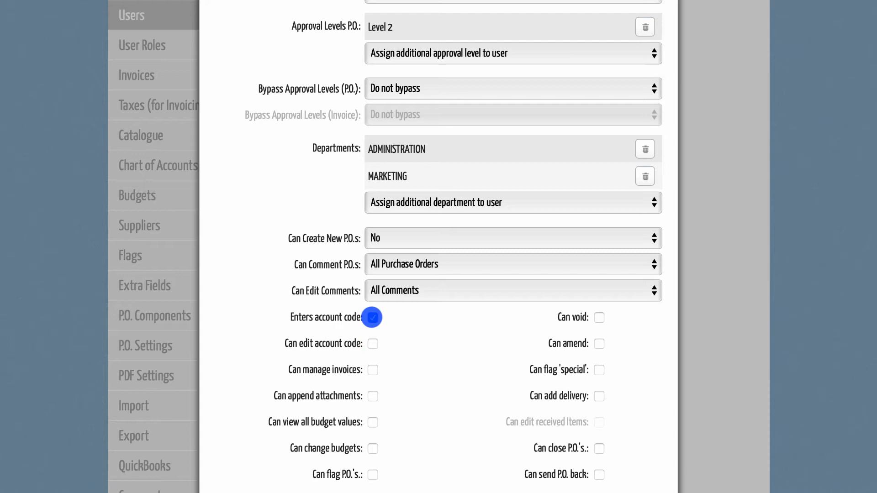
pyautogui.click(373, 317)
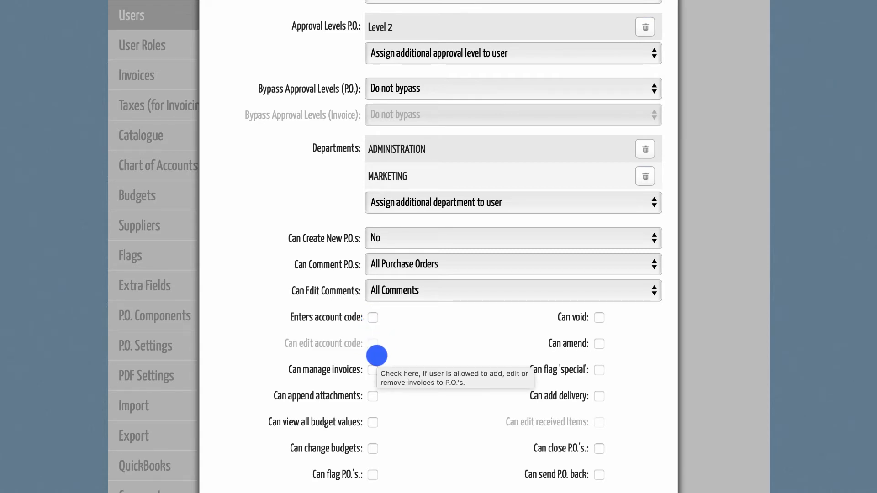
pyautogui.moveTo(406, 351)
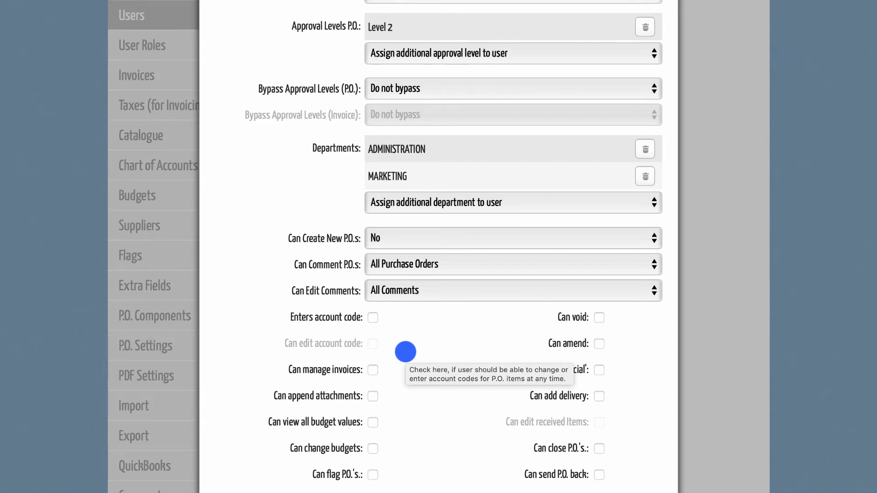
pyautogui.moveTo(399, 368)
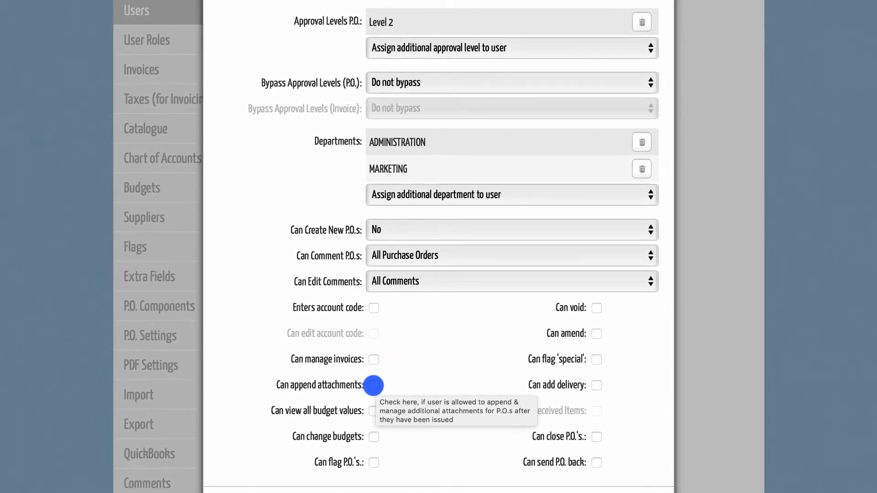
# Grant void, add-delivery, attachment, close and amend permissions, and send the invitation
pyautogui.click(595, 308)
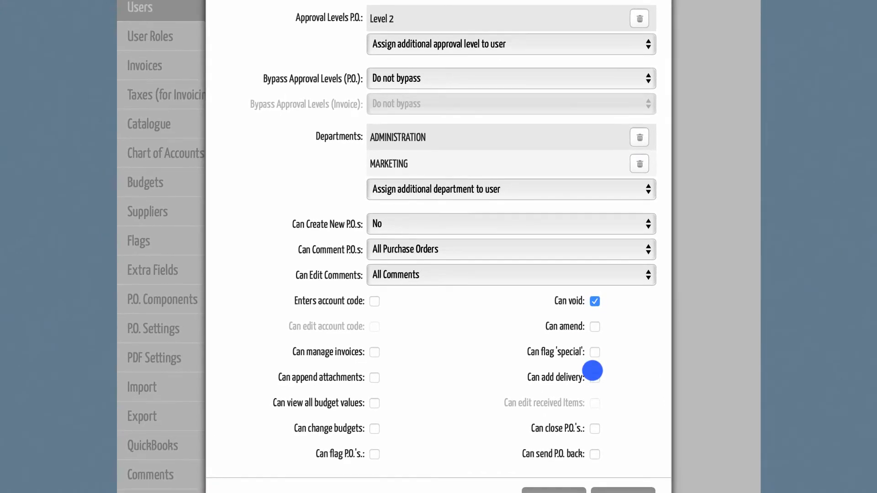
pyautogui.click(595, 377)
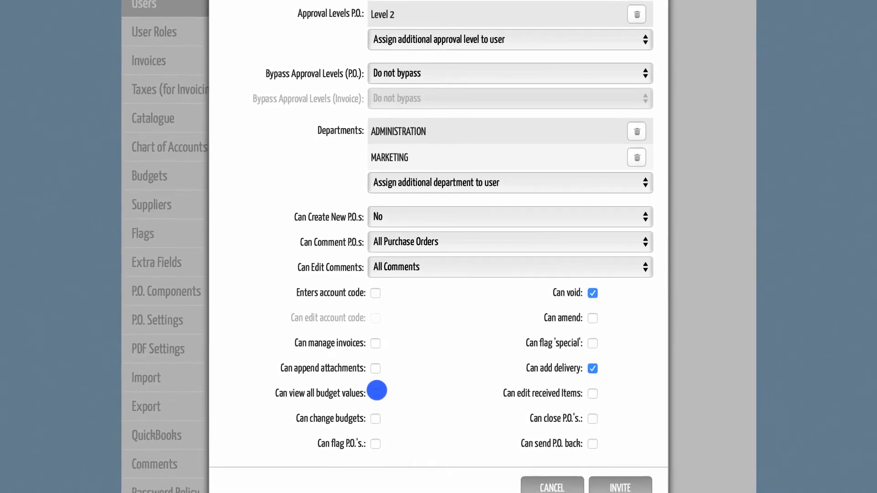
pyautogui.click(375, 368)
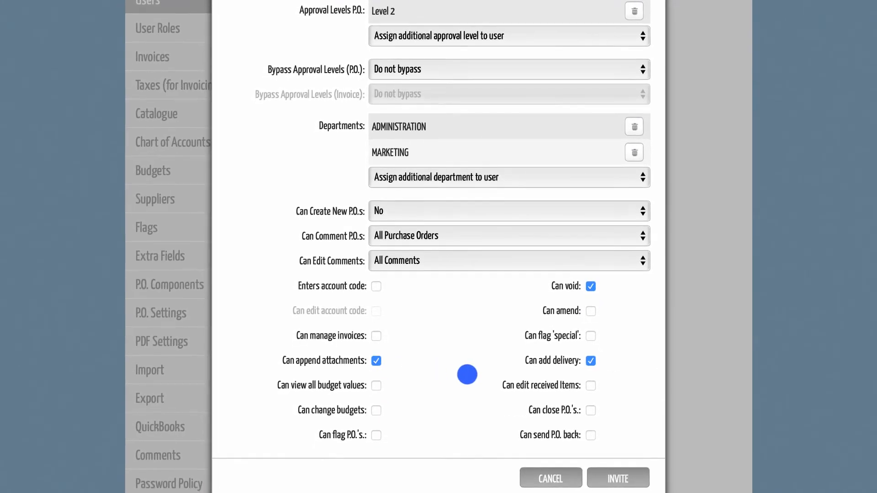
pyautogui.click(589, 410)
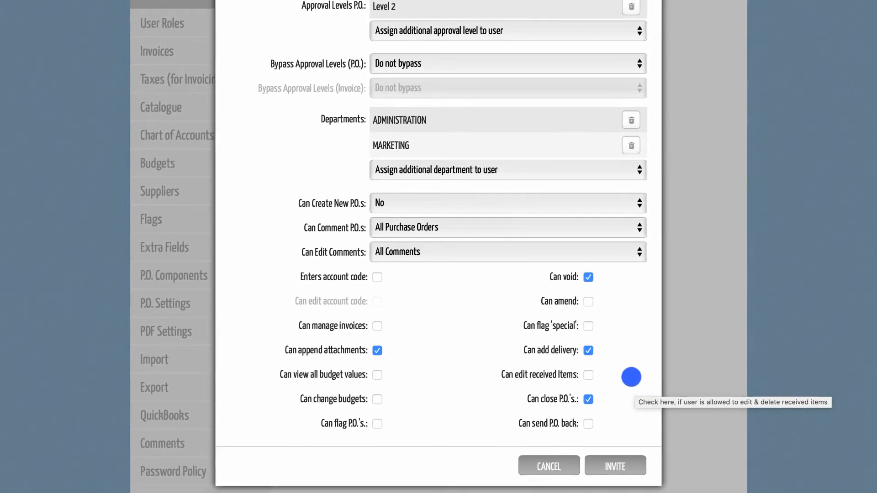
pyautogui.click(587, 302)
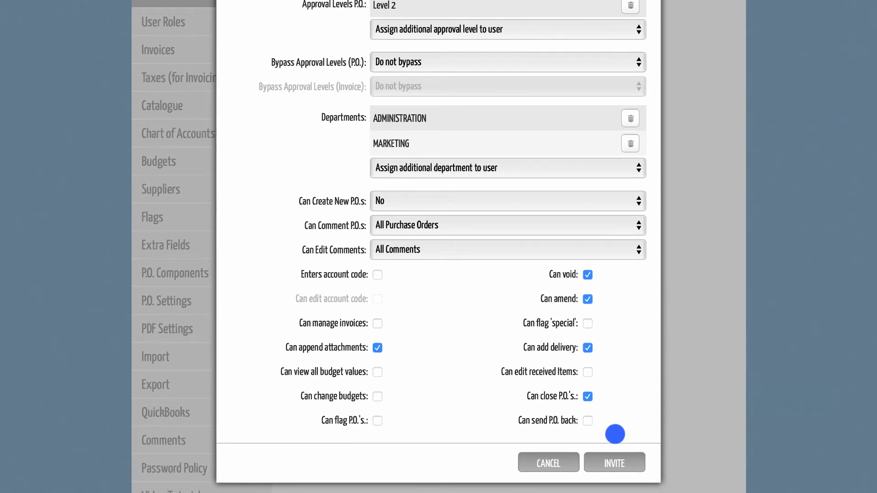
pyautogui.click(614, 462)
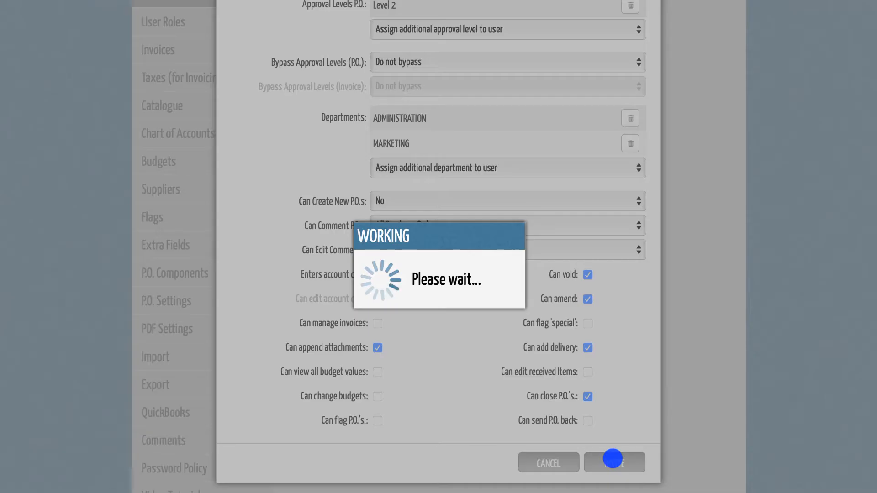
pyautogui.click(614, 462)
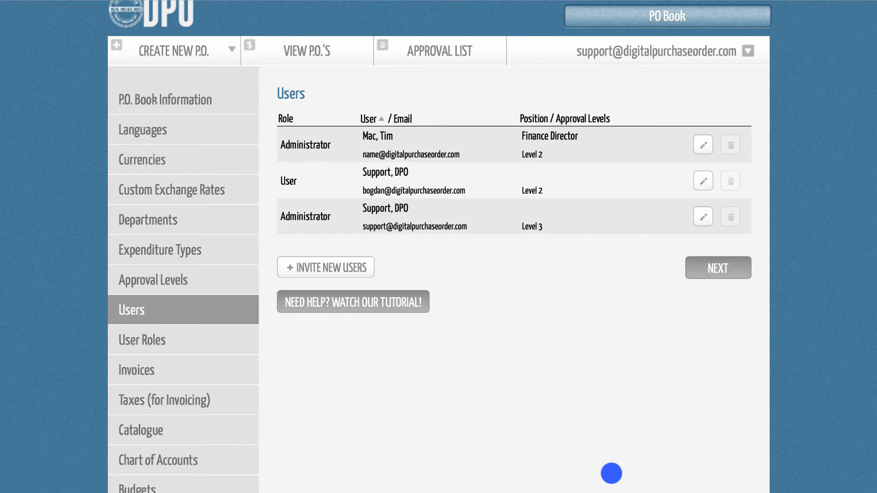
pyautogui.moveTo(664, 77)
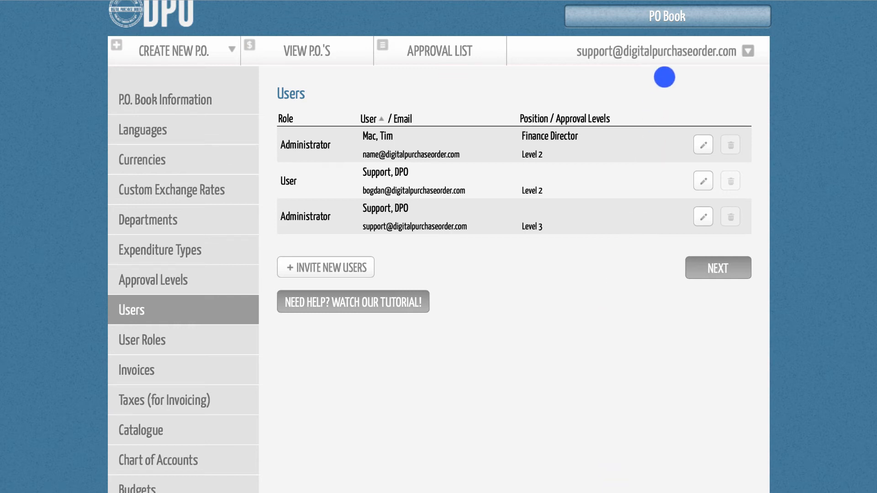
pyautogui.click(749, 52)
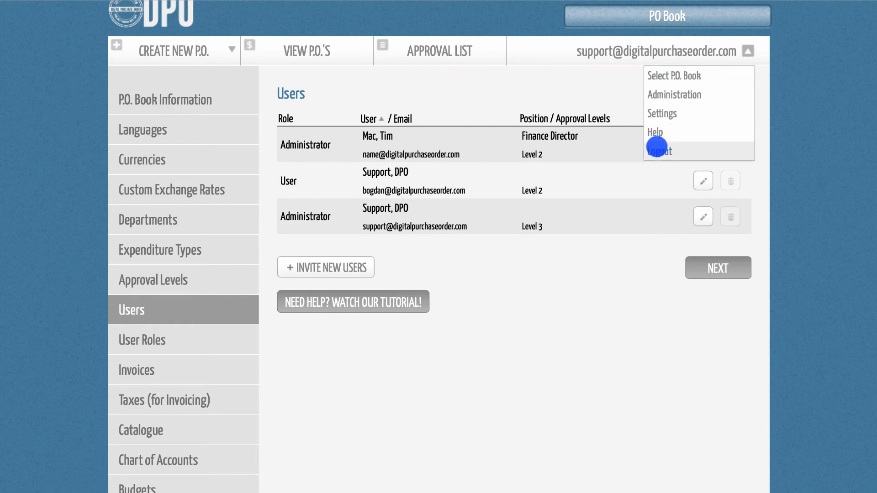
pyautogui.click(658, 151)
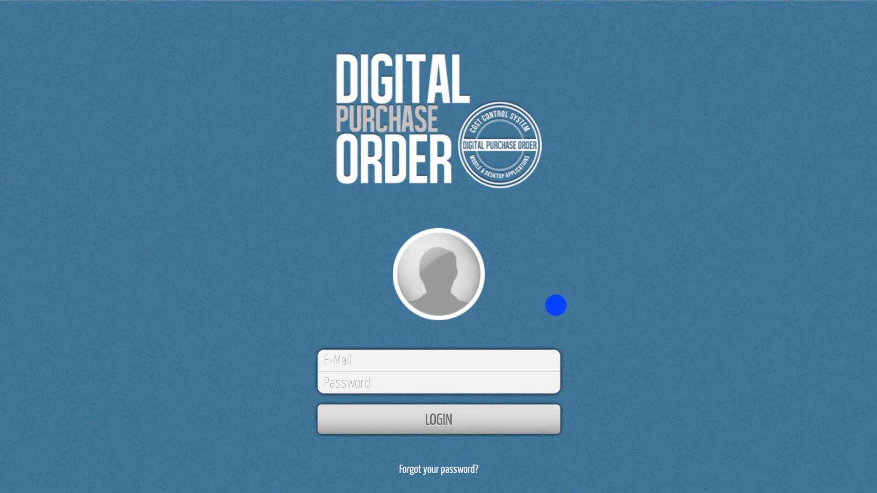
pyautogui.click(438, 468)
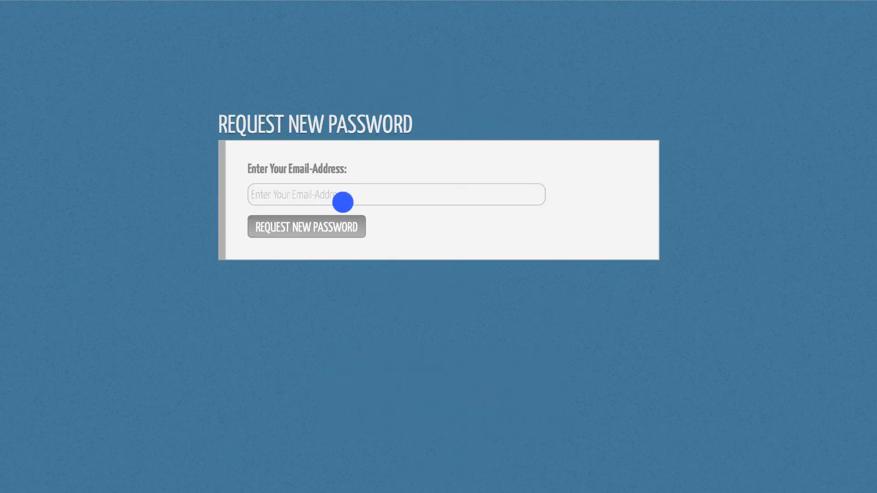
pyautogui.write('name@digitalpurchaseorder.com')
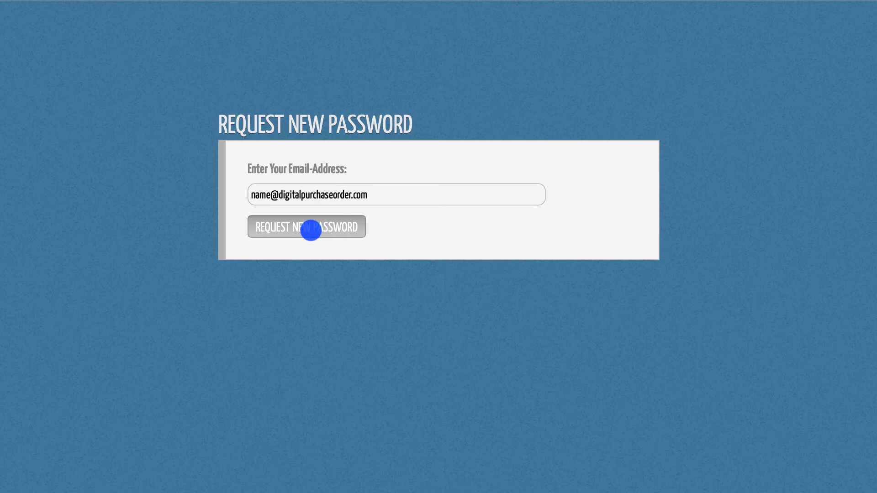
pyautogui.click(307, 227)
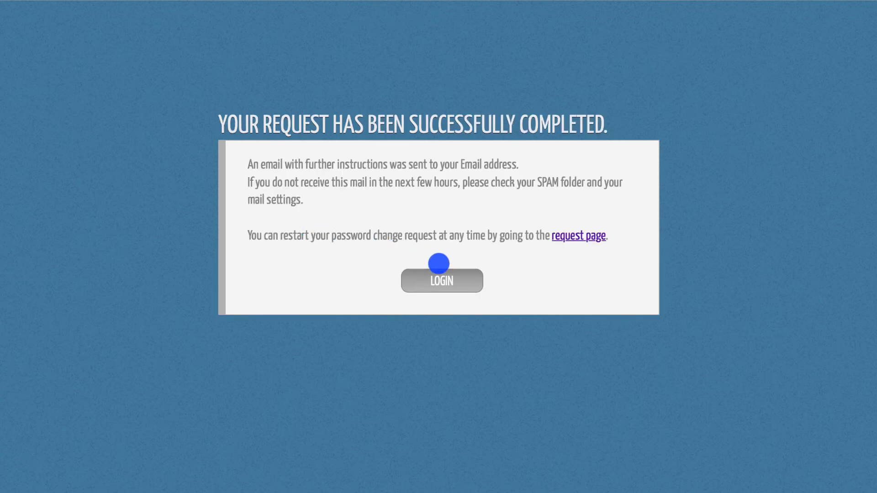
pyautogui.click(441, 280)
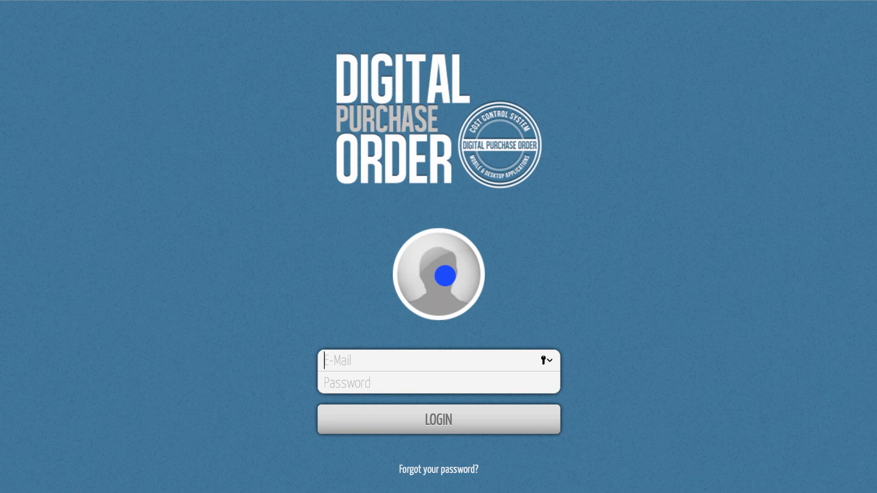
pyautogui.click(437, 419)
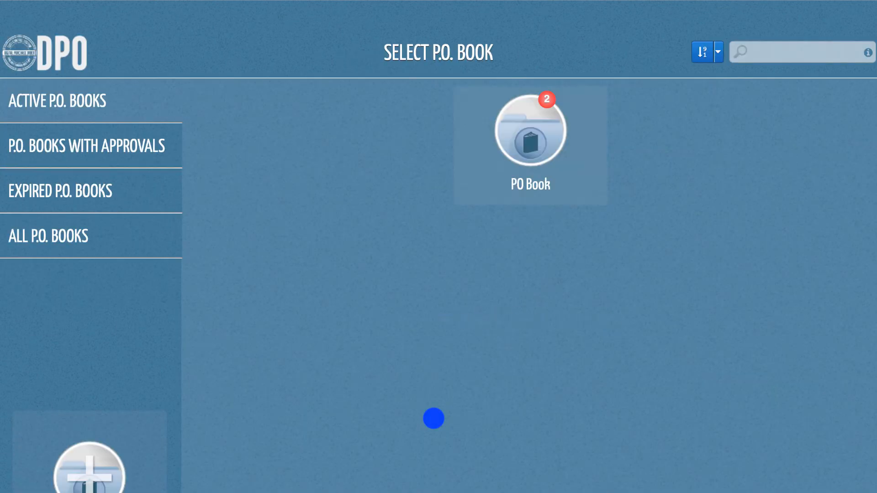
# Go into the PO Book's administration and show its data Import page
pyautogui.click(529, 130)
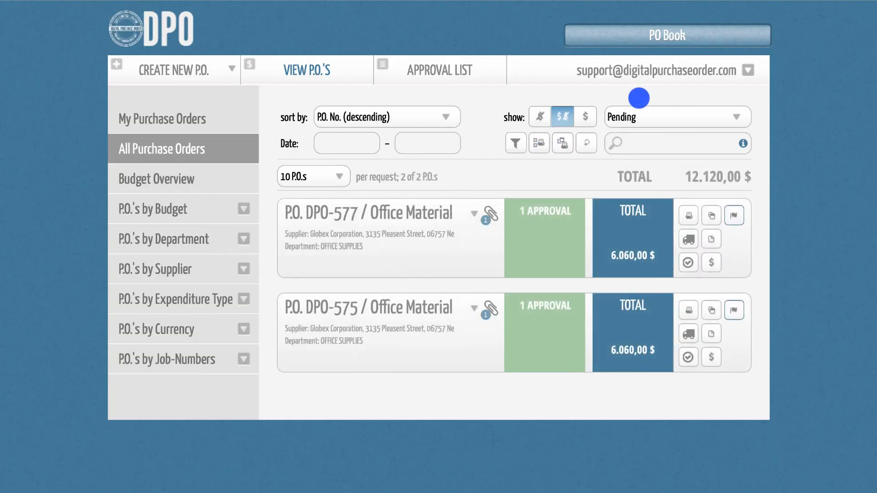
pyautogui.click(666, 34)
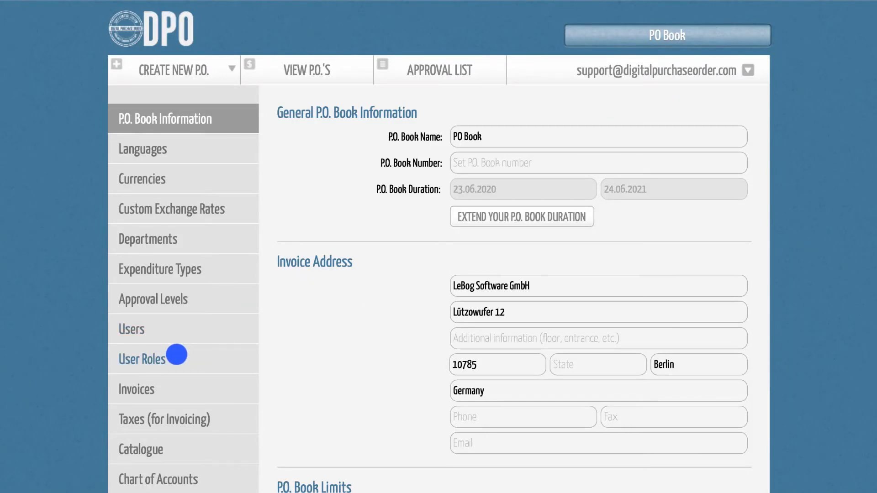
pyautogui.scroll(-3)
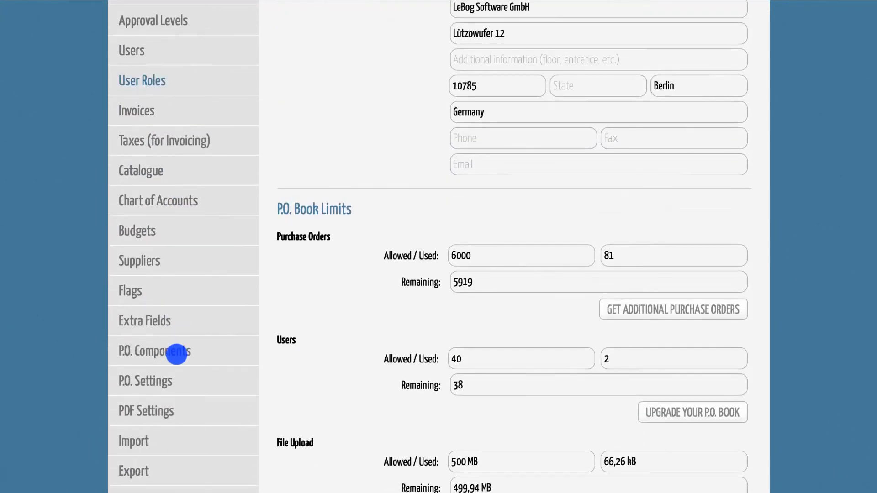
pyautogui.click(133, 441)
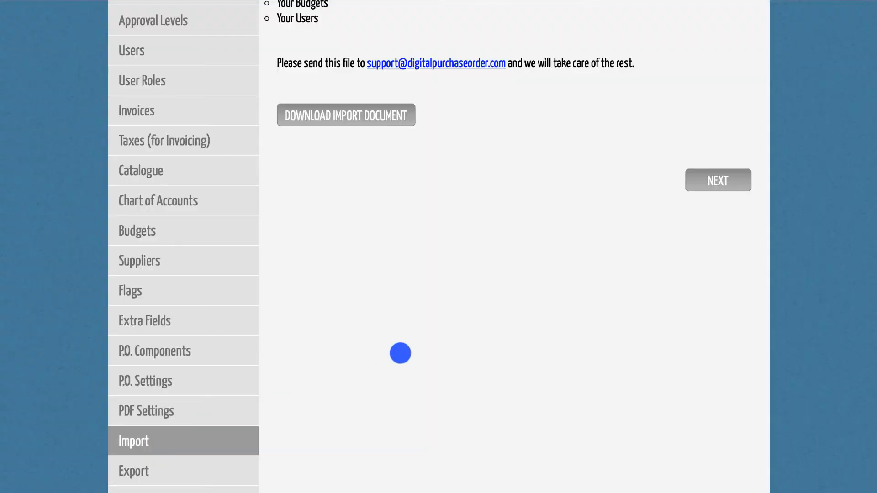
pyautogui.scroll(3)
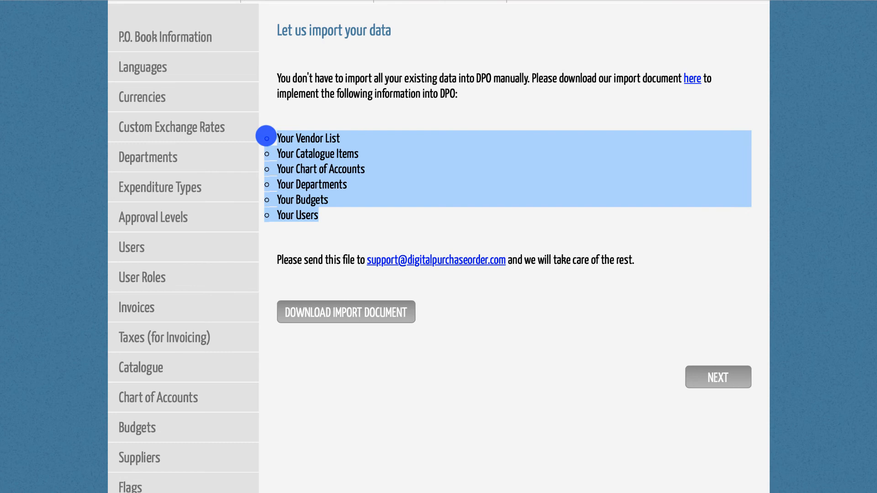
pyautogui.moveTo(516, 251)
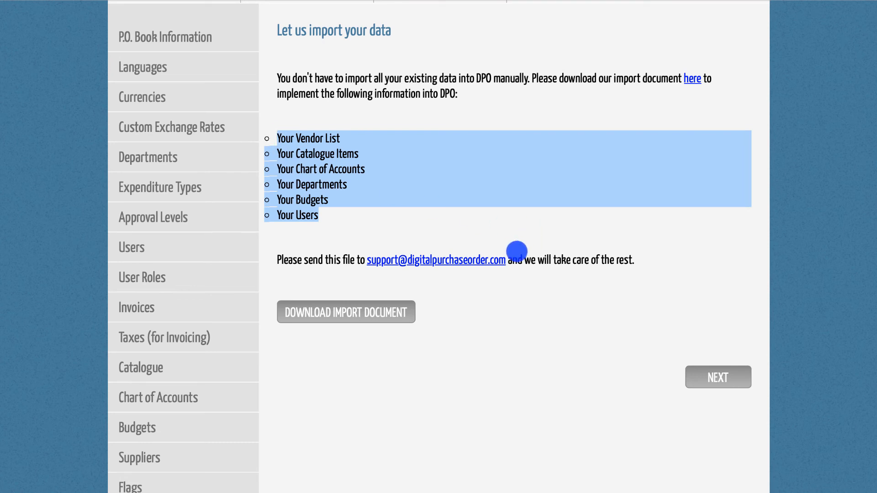